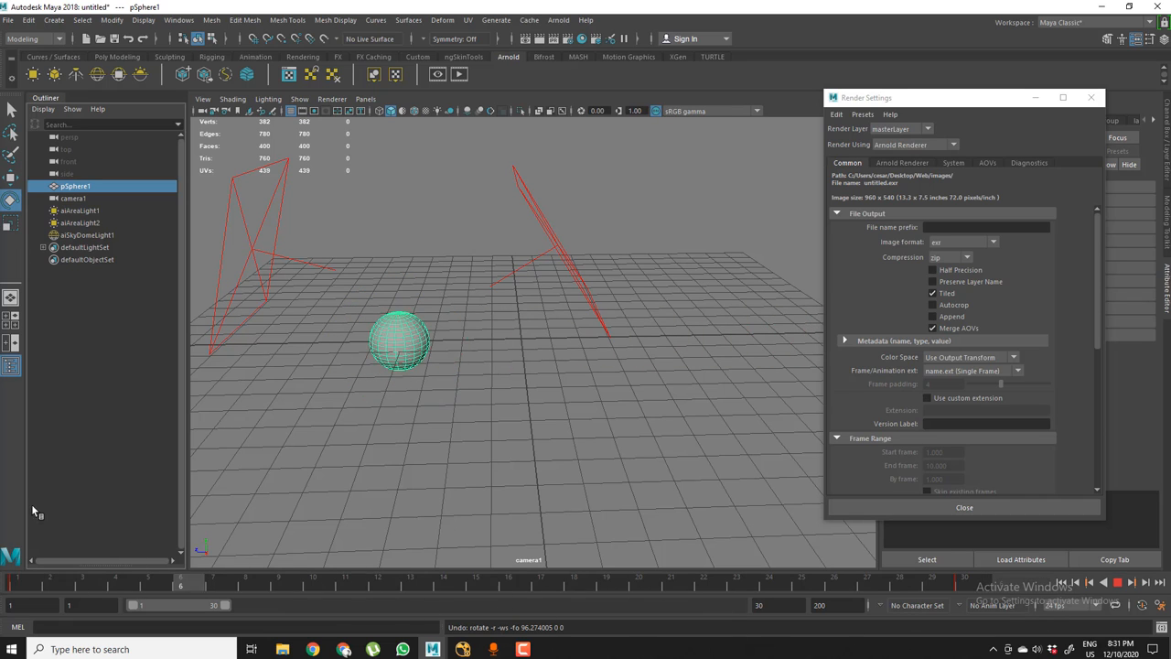
- Scrub through the sphere's animation, switch to the Move tool, and park on frame 15
left_click_drag(188, 582, 512, 582)
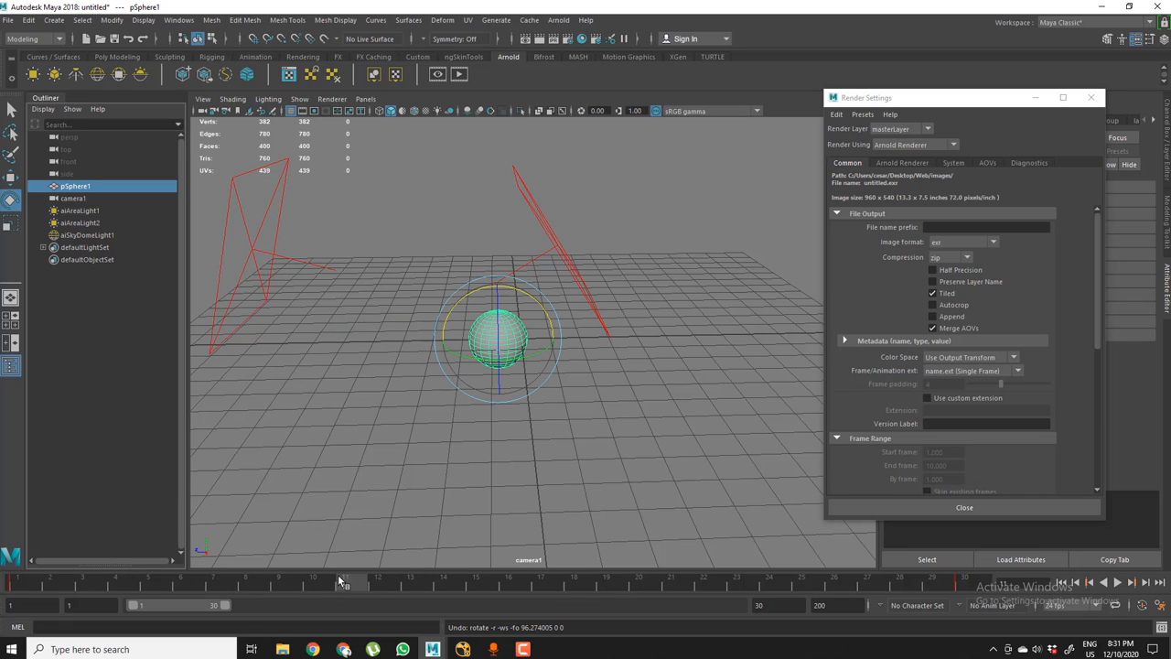
left_click(80, 222)
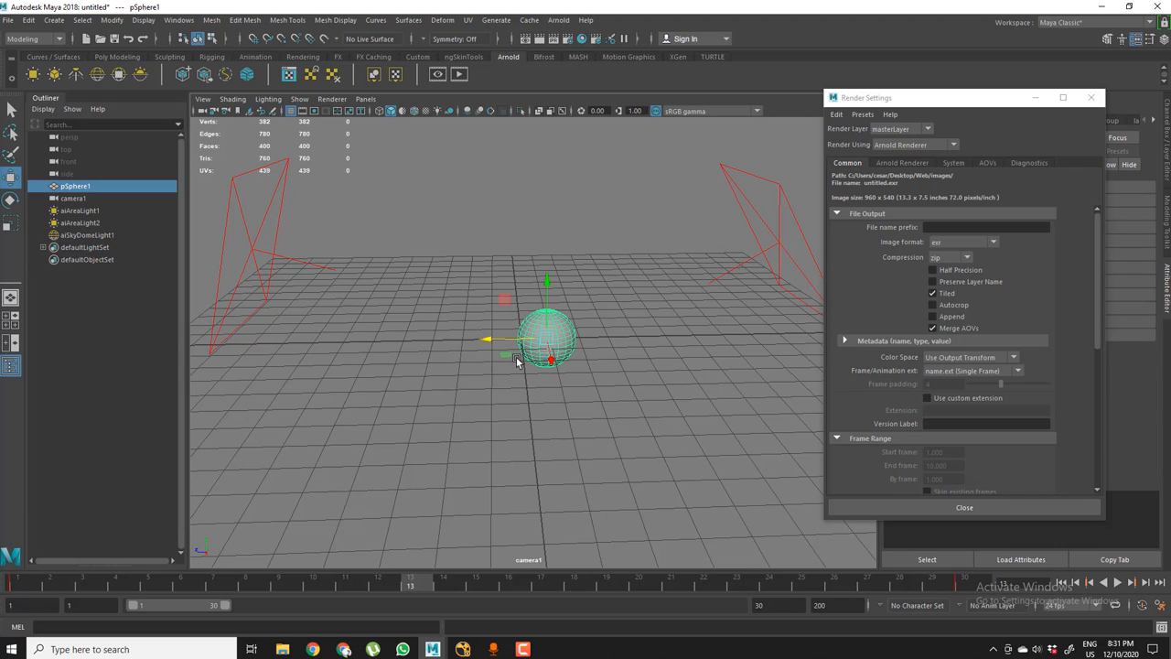
left_click(443, 586)
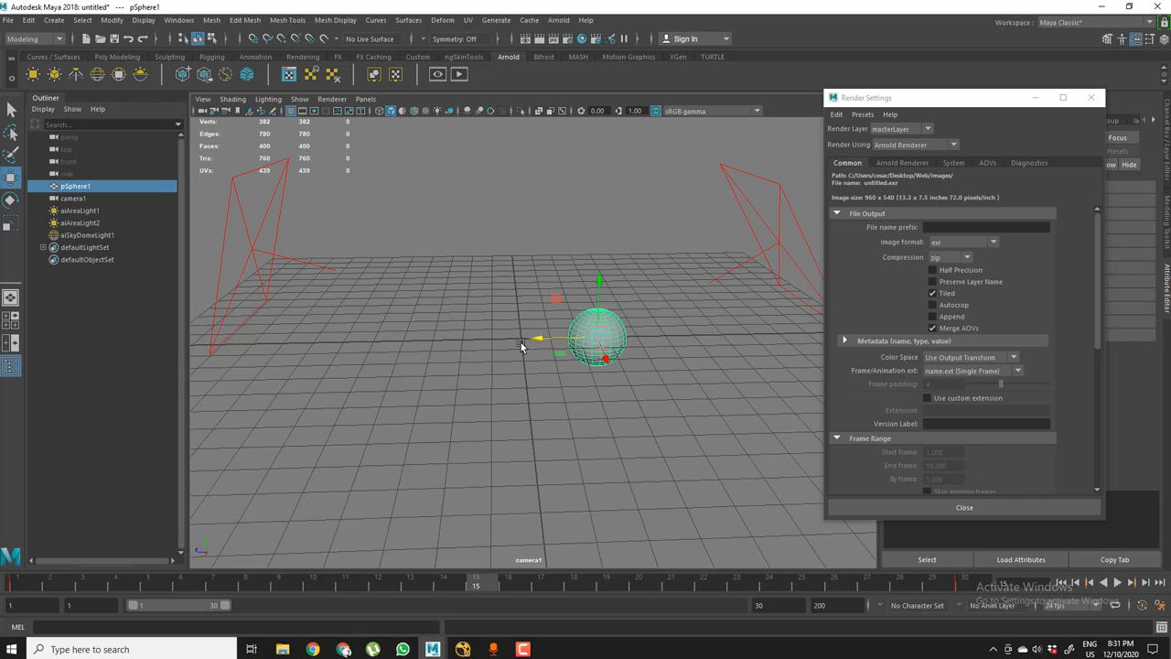
mouse_move(732, 337)
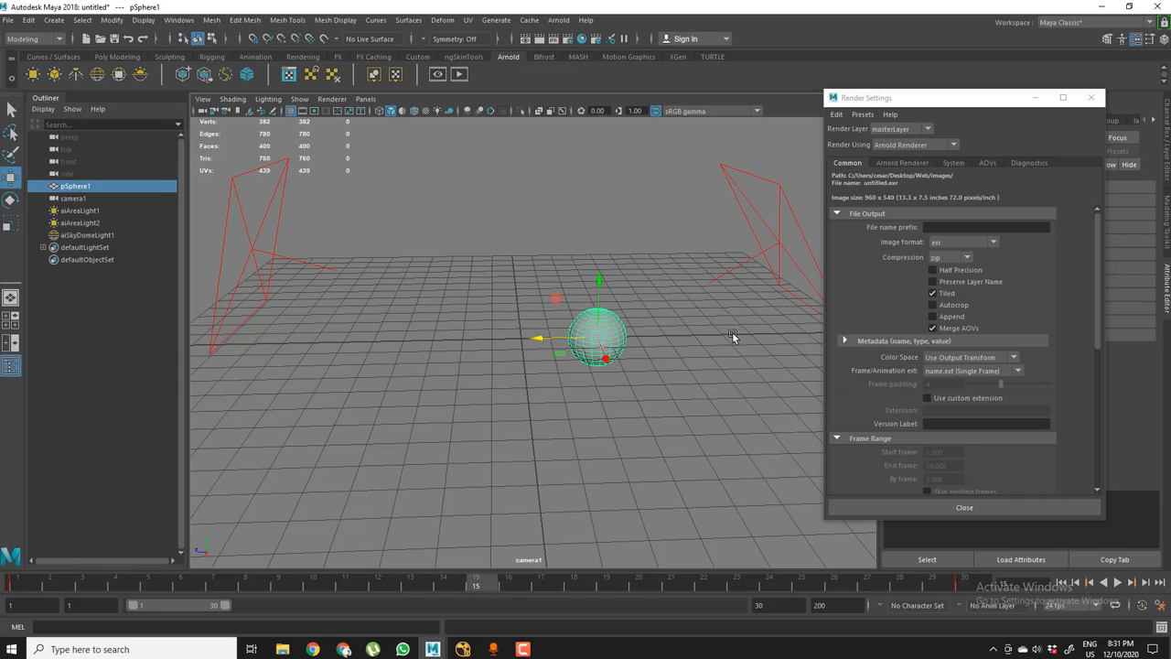
- Check Enable under Motion Blur in the Arnold Renderer settings
left_click(901, 162)
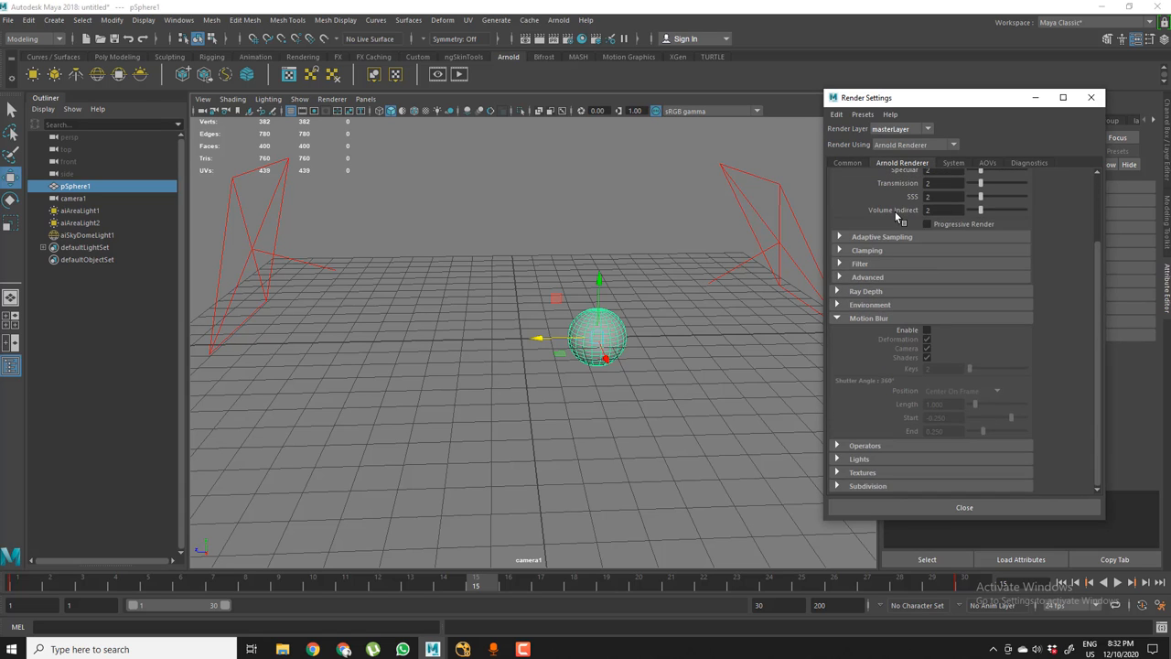
left_click(863, 176)
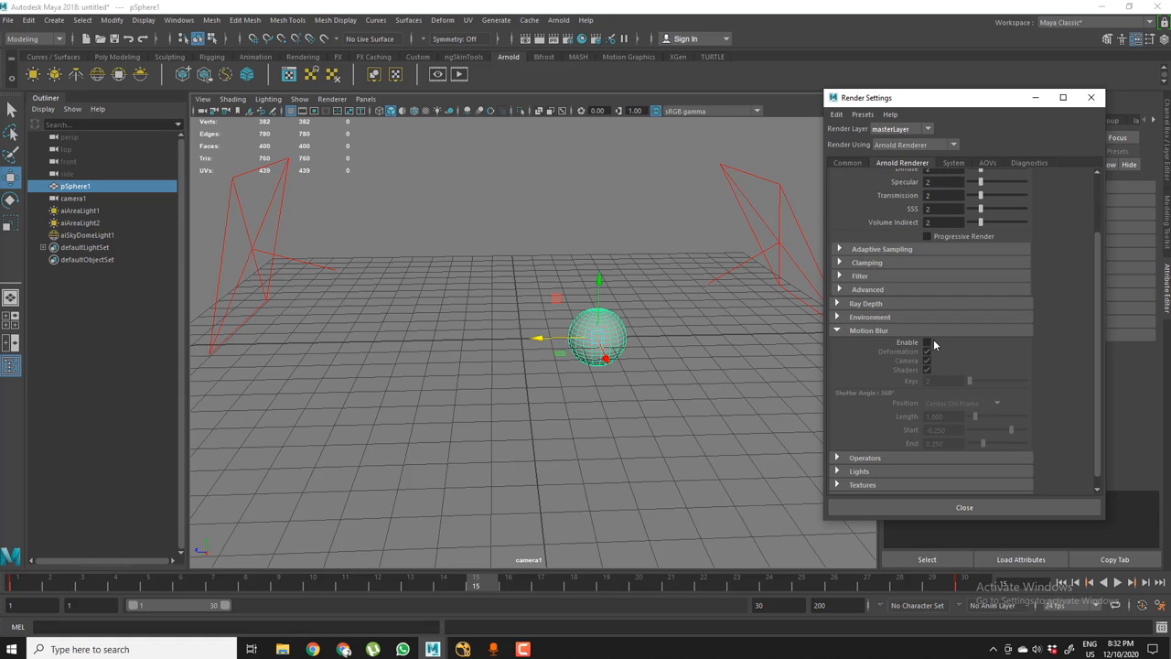
left_click(927, 341)
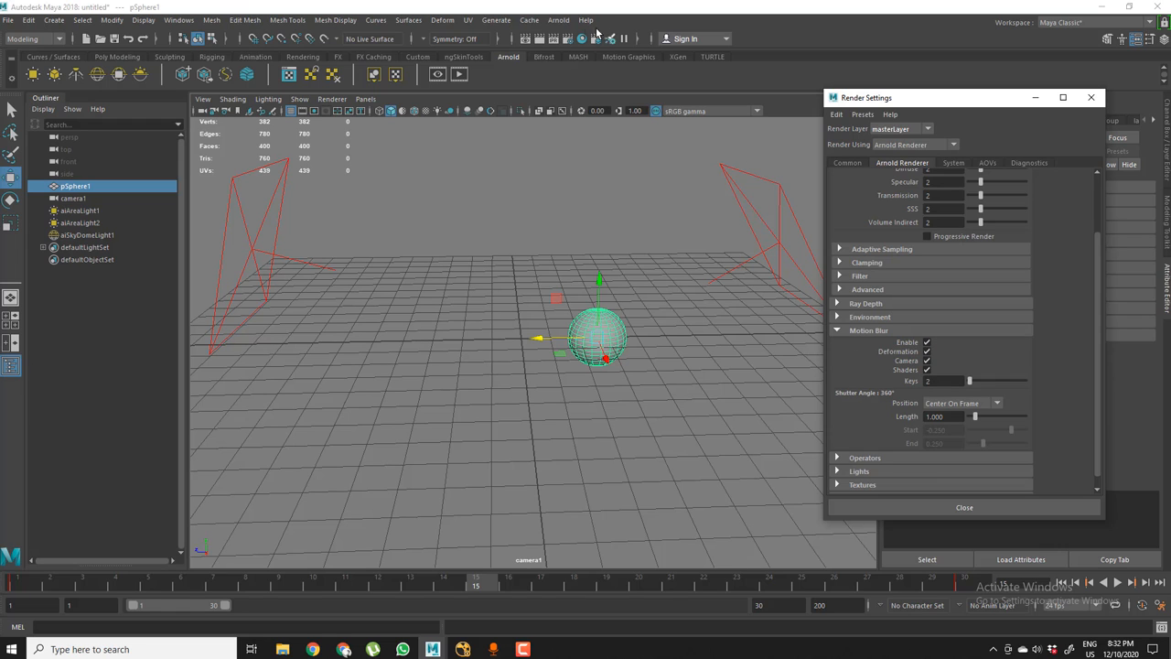
- Render frame 15, then toggle motion blur off and back on to compare
left_click(553, 38)
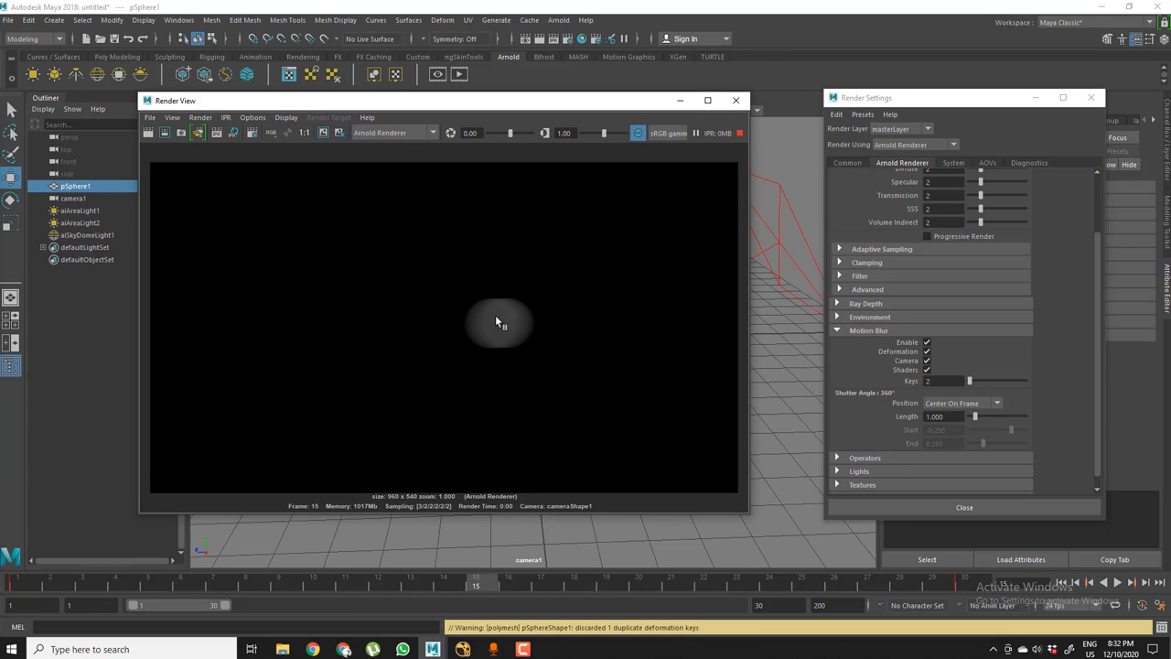
mouse_move(543, 343)
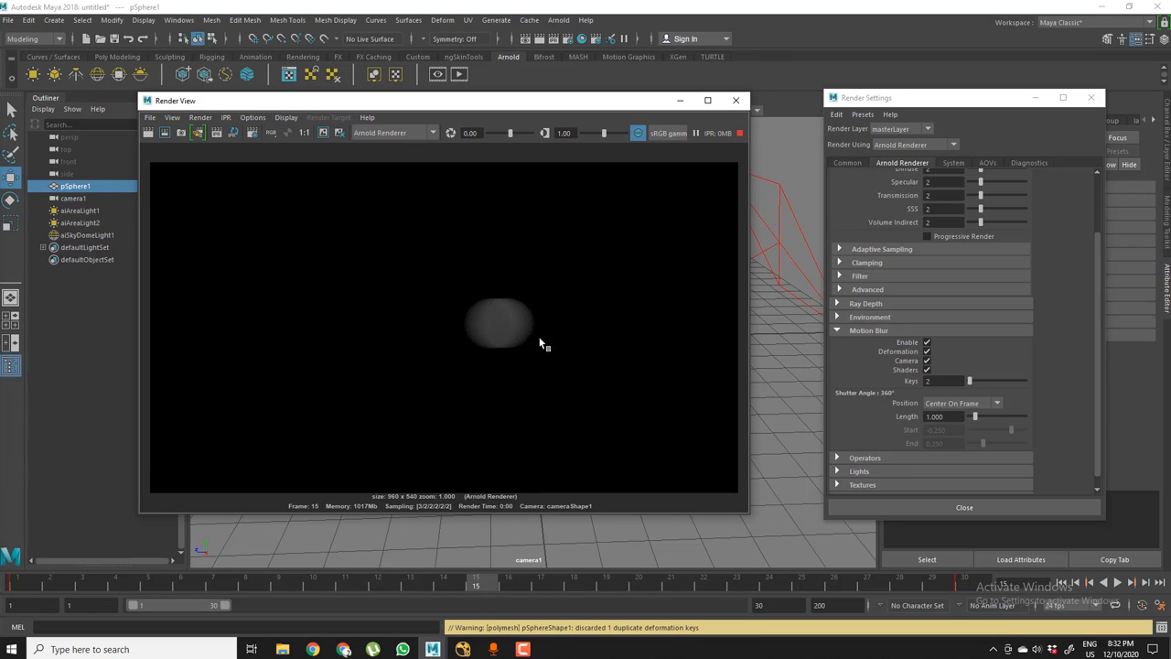
left_click(926, 341)
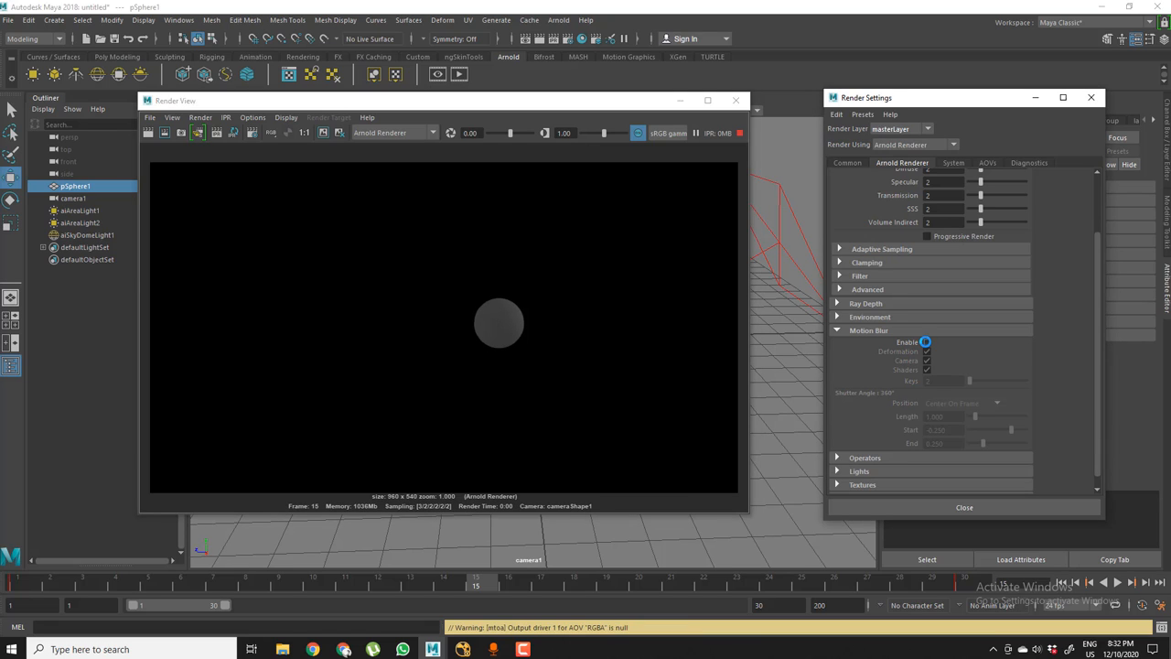
left_click(925, 341)
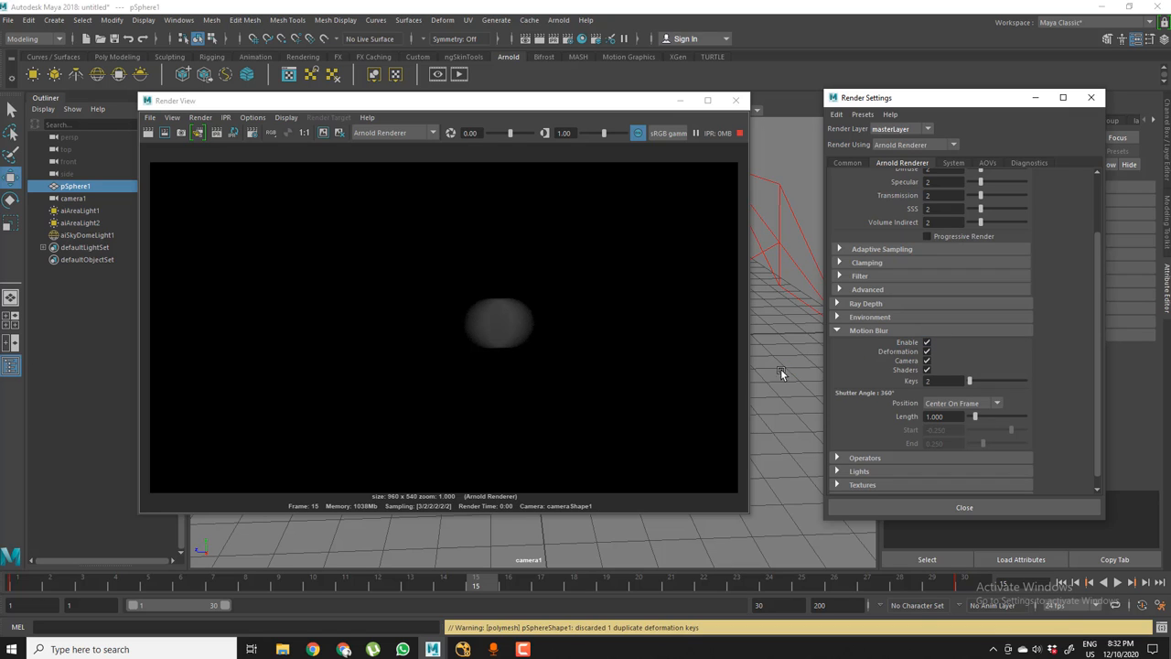
mouse_move(822, 431)
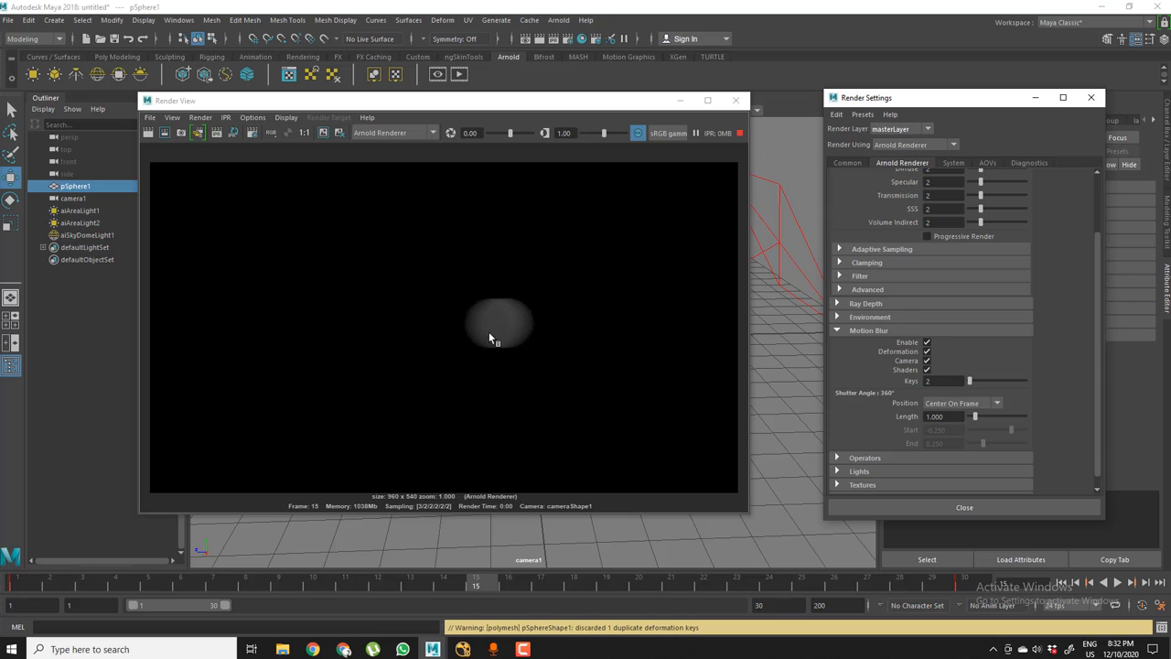
mouse_move(915, 421)
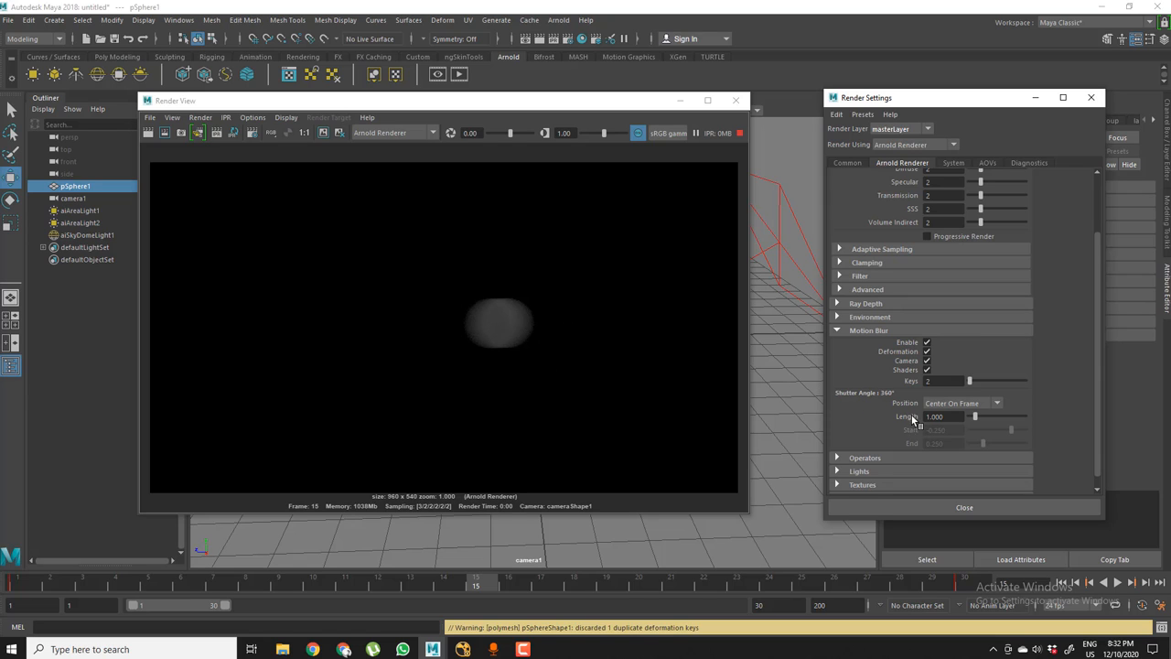
mouse_move(886, 413)
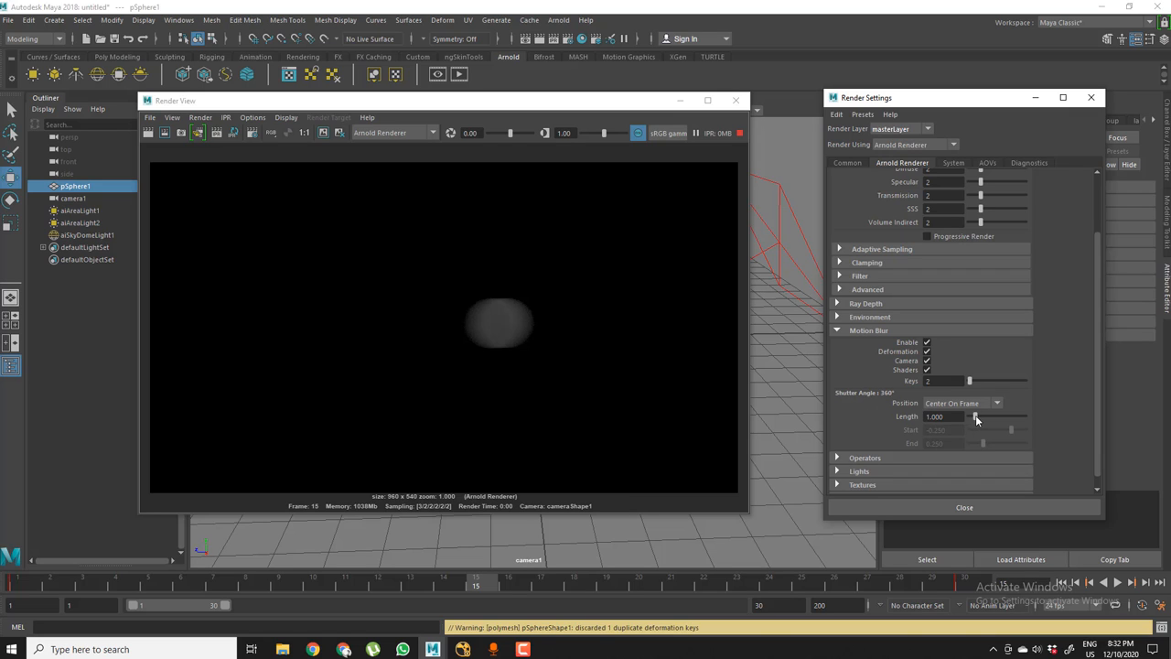
- Drag the motion blur Length slider from 0.112 up to about 2.9
left_click_drag(979, 416, 971, 417)
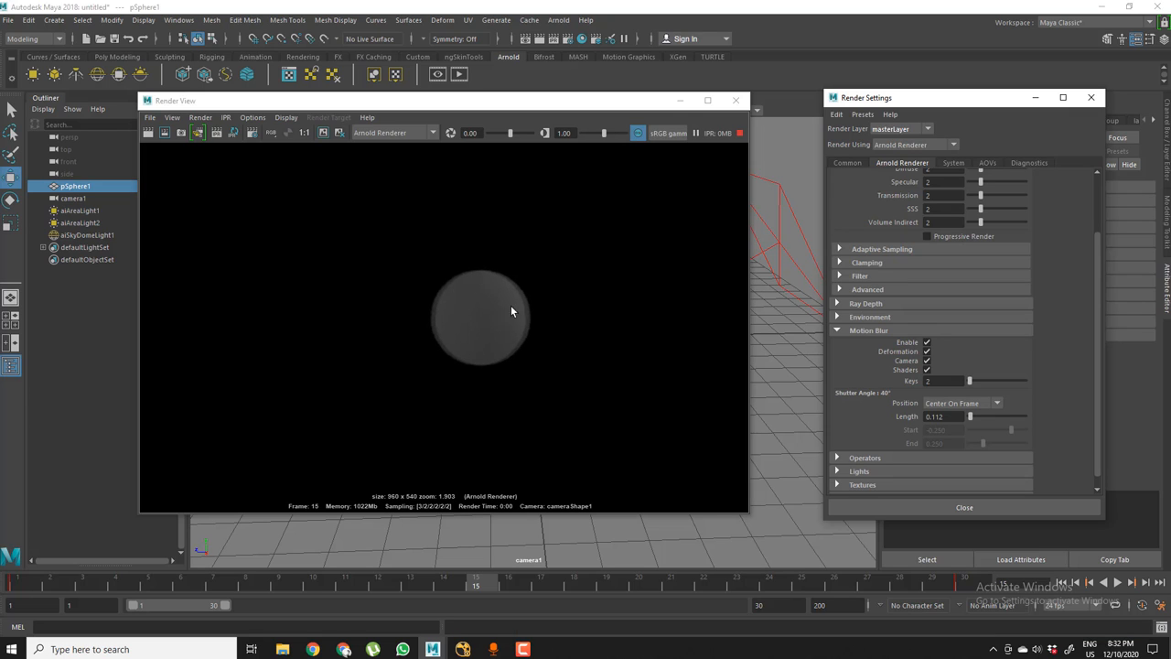
scroll("down", 3)
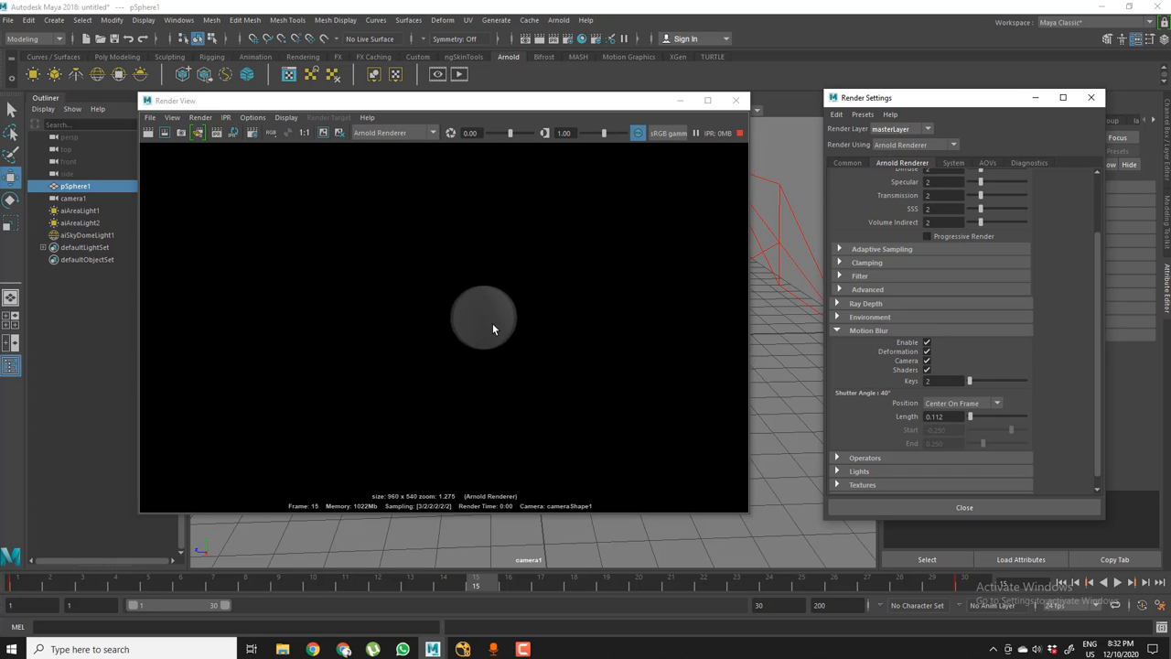
mouse_move(610, 346)
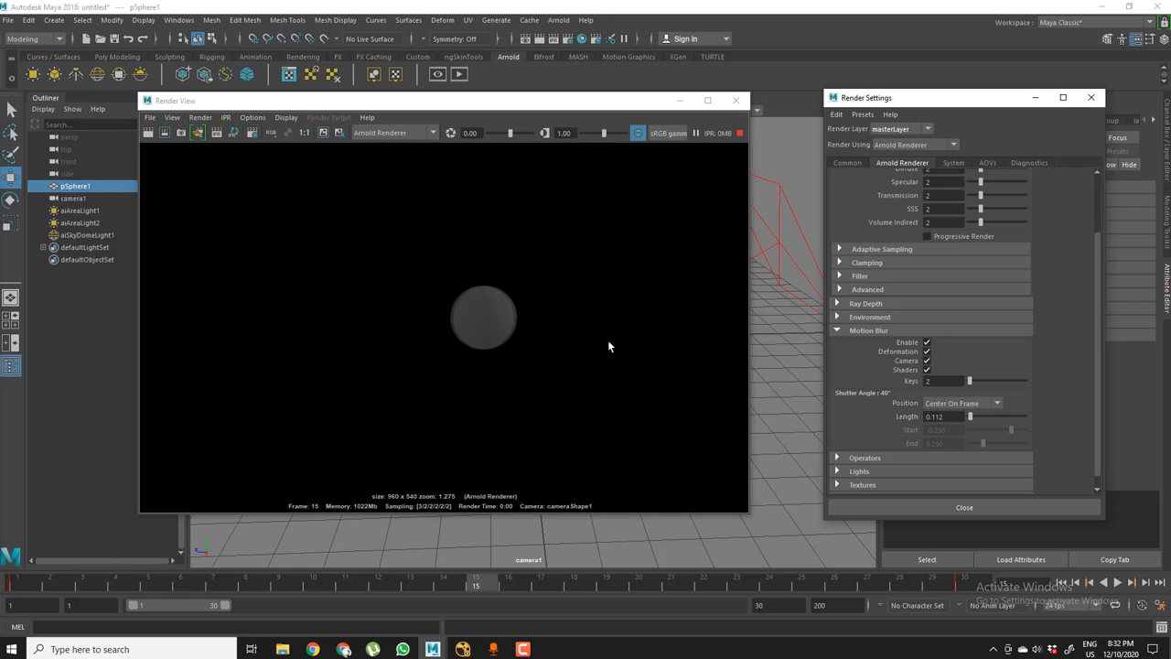
left_click_drag(970, 417, 977, 416)
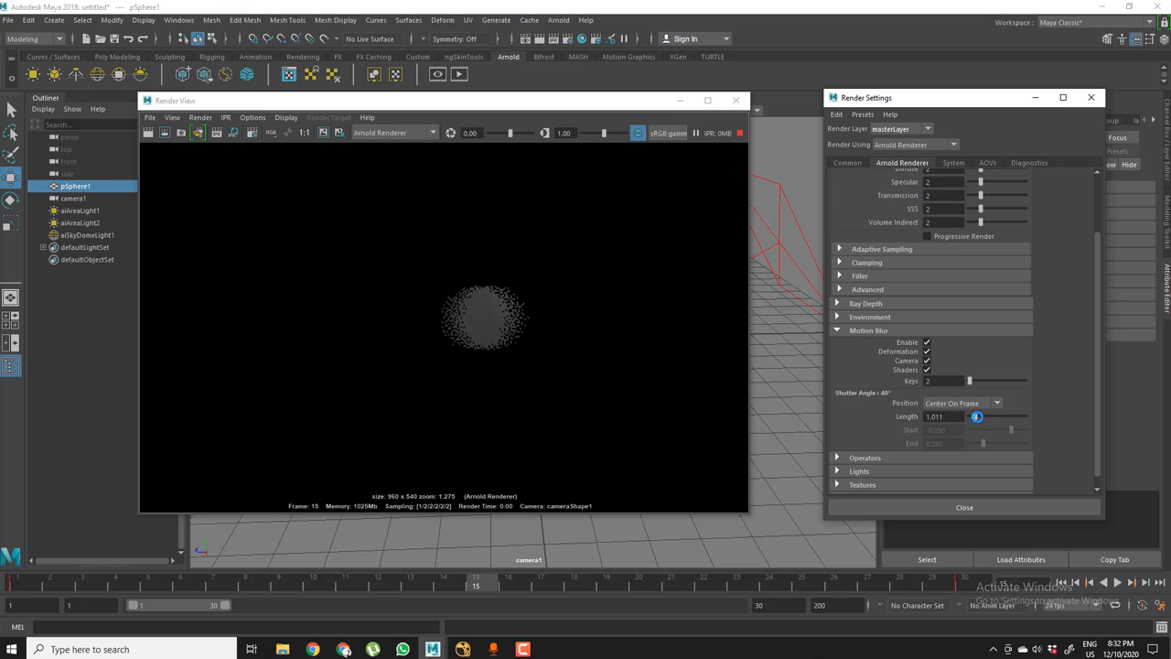
left_click_drag(976, 417, 977, 417)
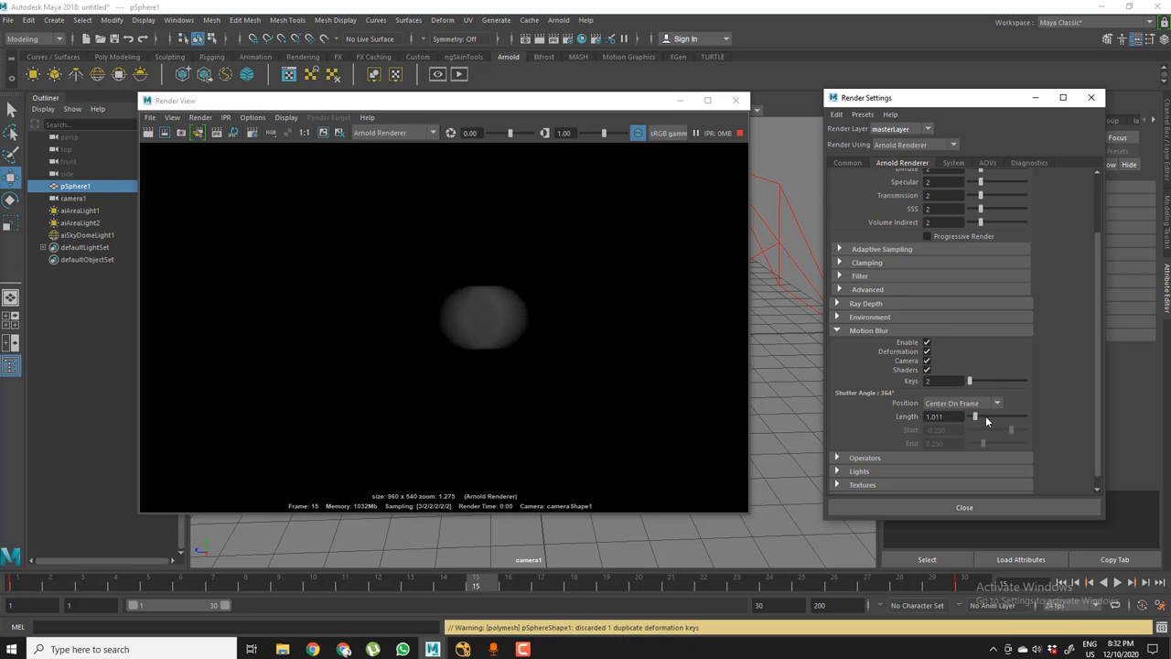
left_click_drag(975, 417, 986, 417)
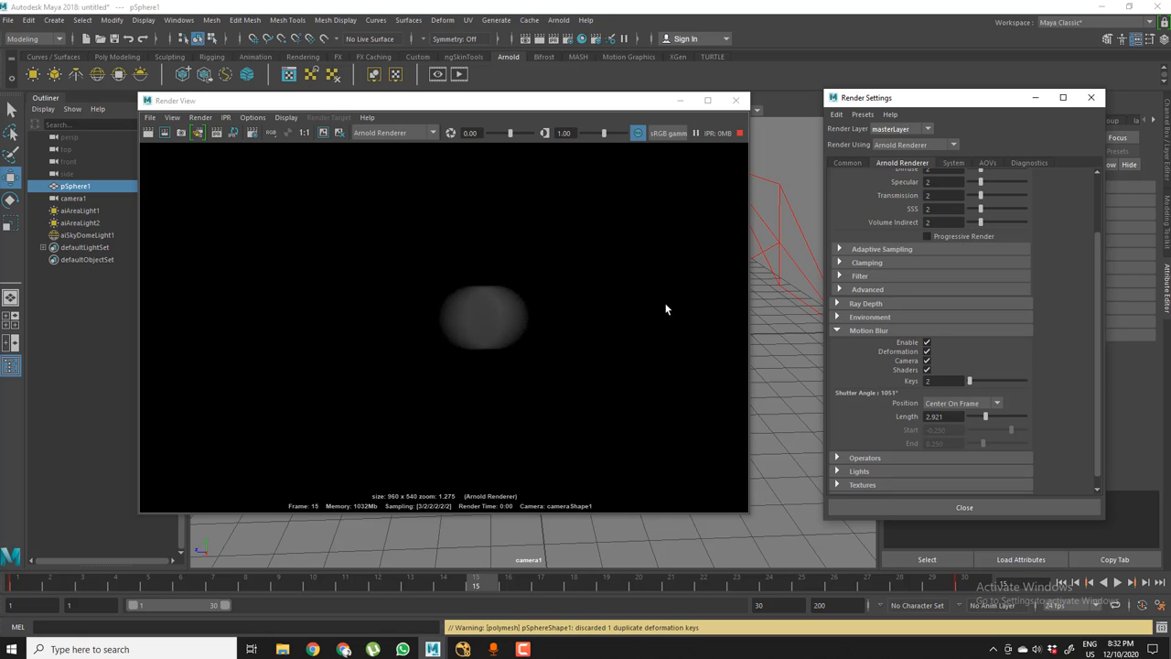
mouse_move(717, 167)
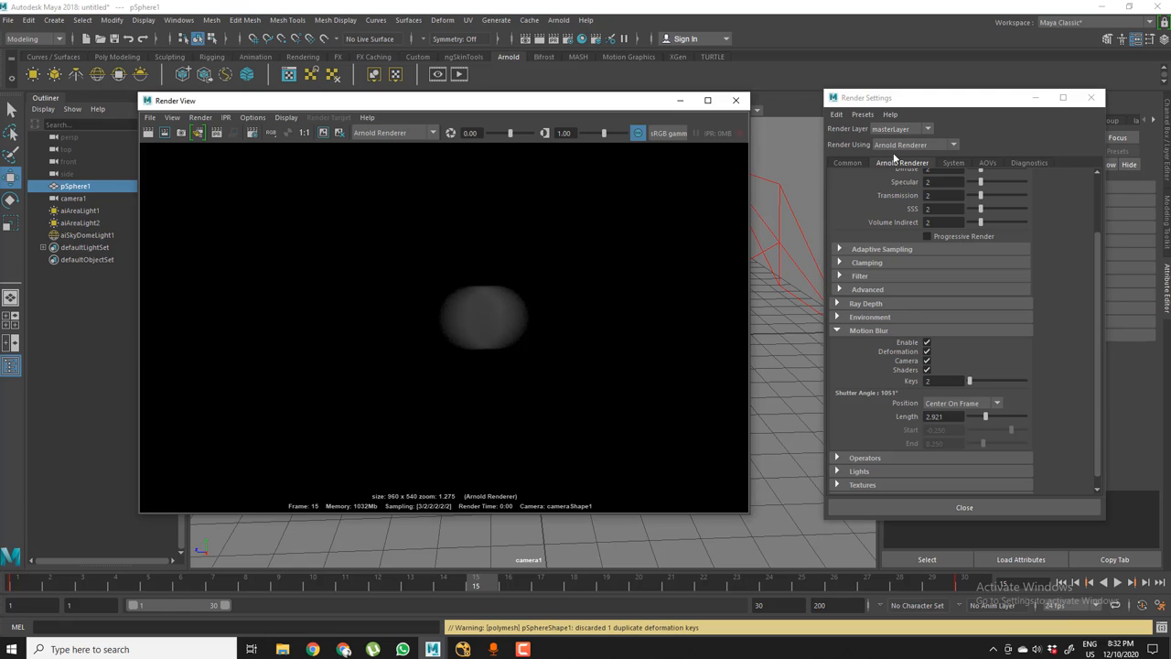
- Remove diffuse from the Active AOVs list, keeping only diffuse_albedo
left_click(987, 162)
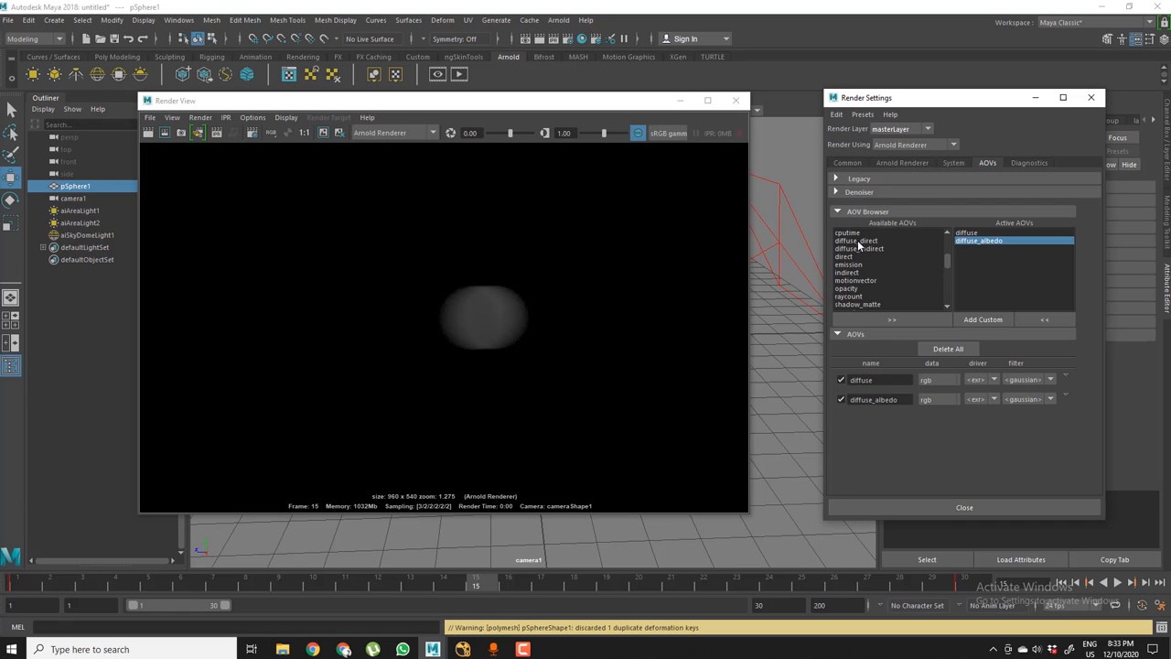
scroll("down", 3)
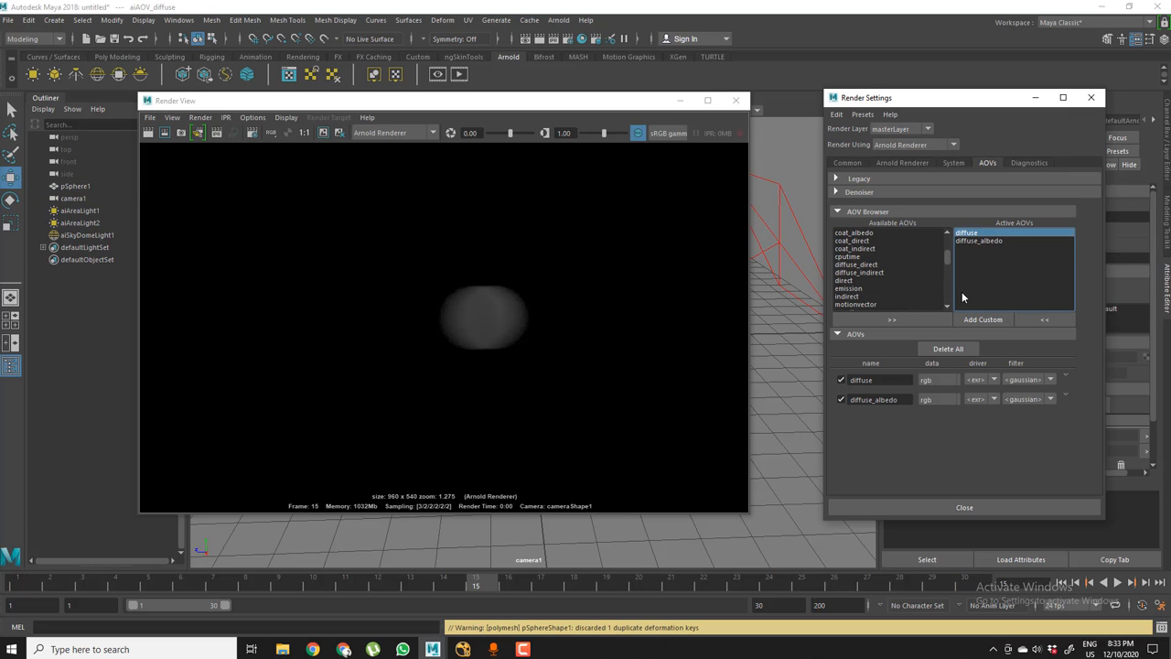
mouse_move(1031, 320)
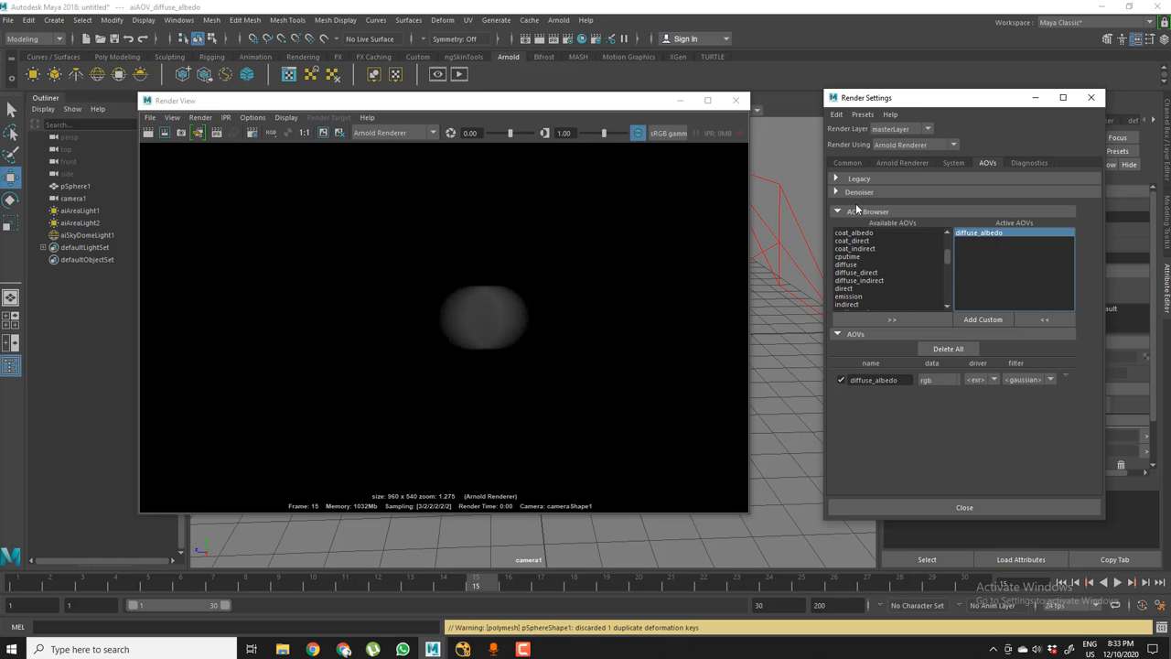
left_click(846, 162)
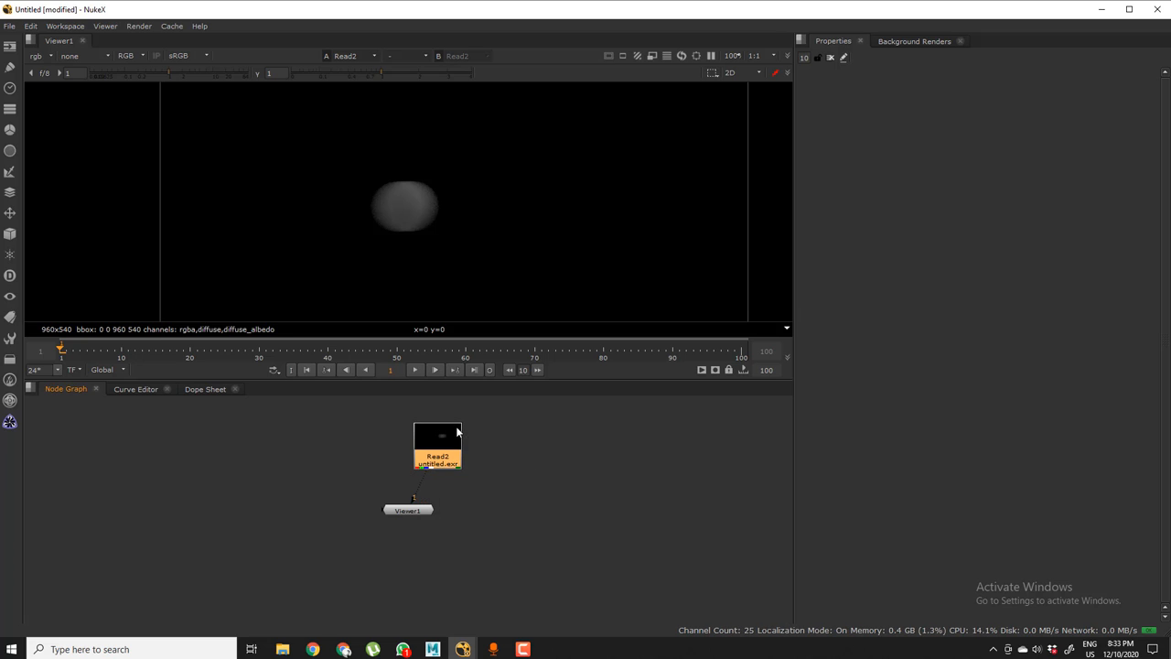
- Nudge the Read2 node, open its properties, and view the diffuse_albedo layer
left_click_drag(438, 448, 422, 432)
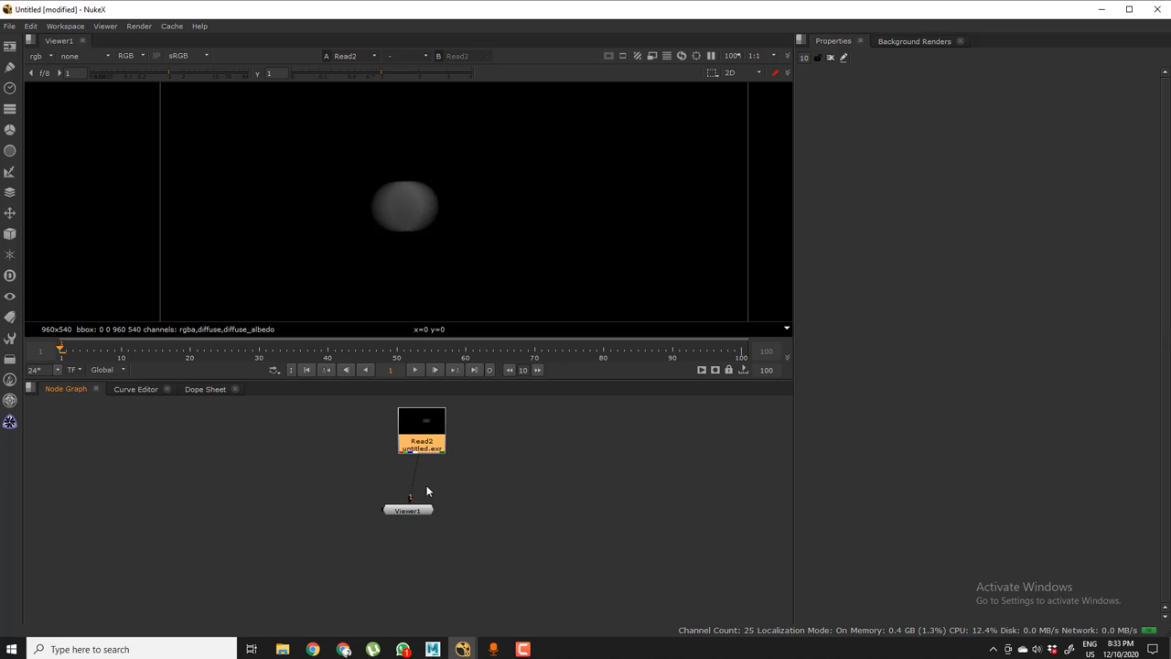
double_click(421, 431)
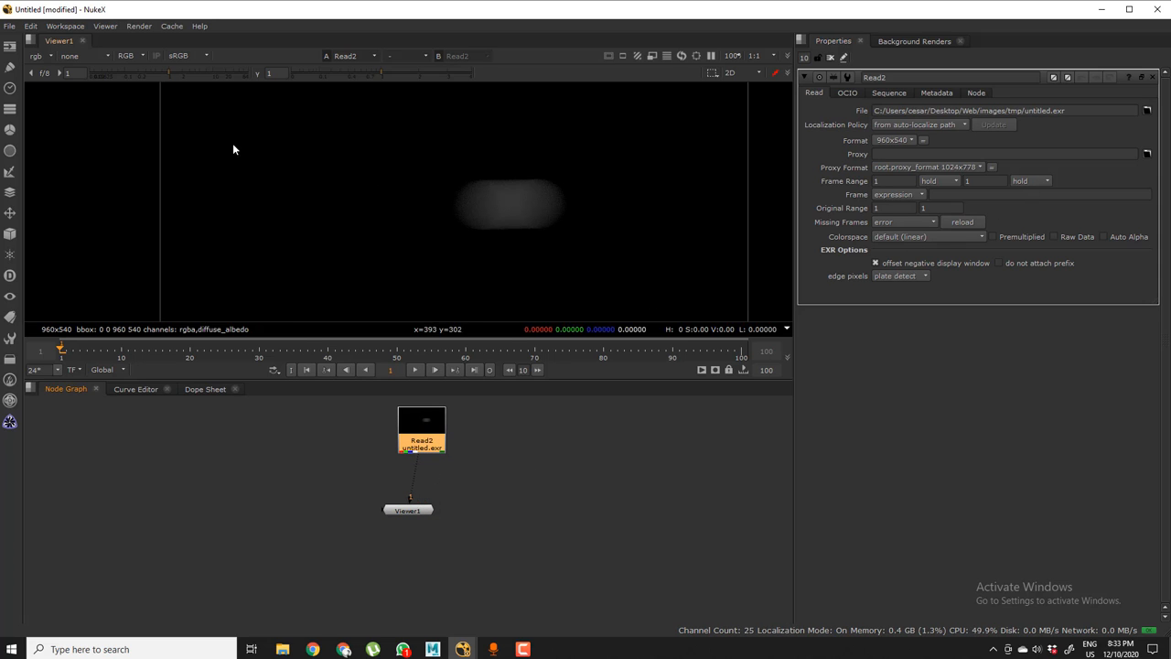
left_click(70, 56)
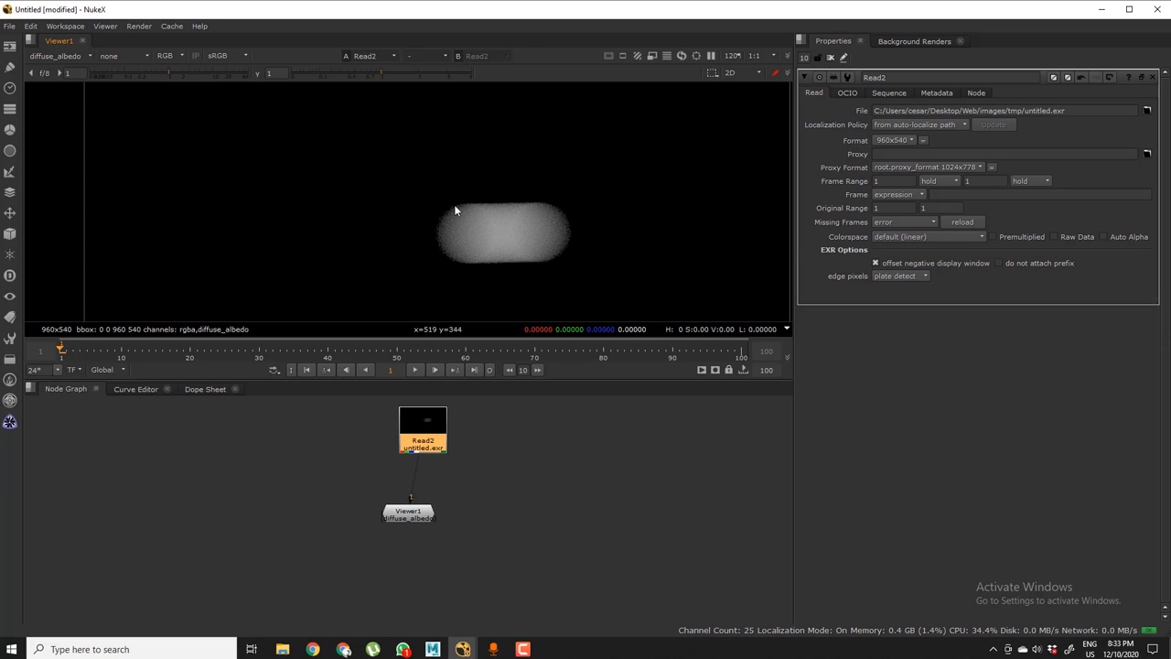
mouse_move(461, 227)
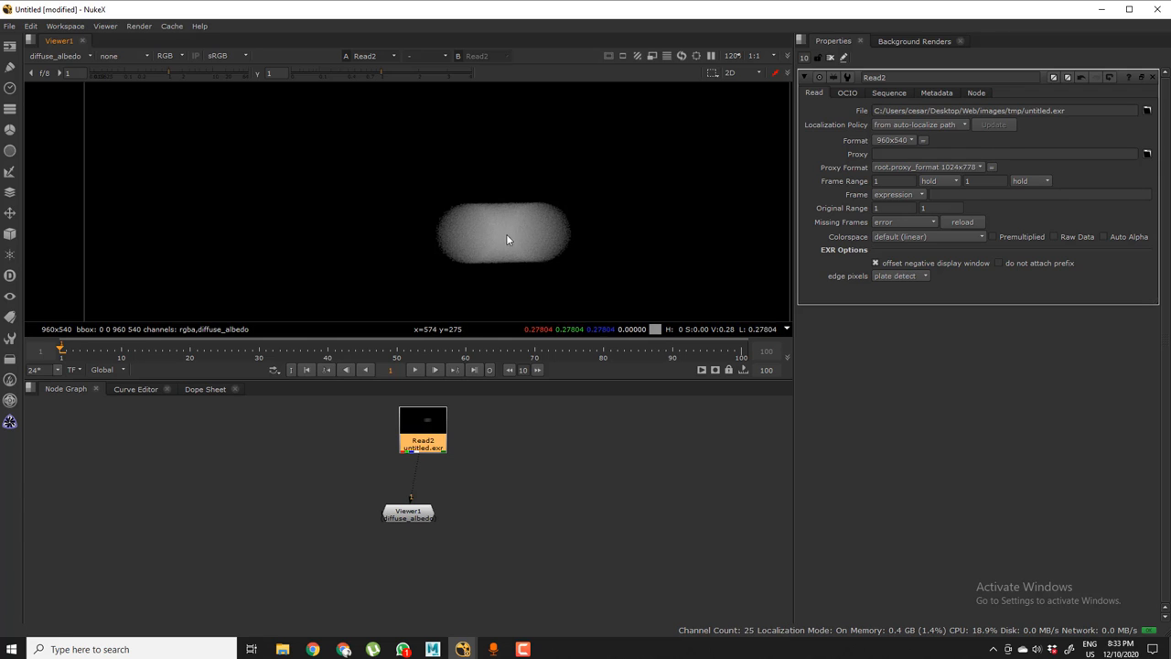
- Switch the viewer channel dropdown back to rgb
left_click(57, 56)
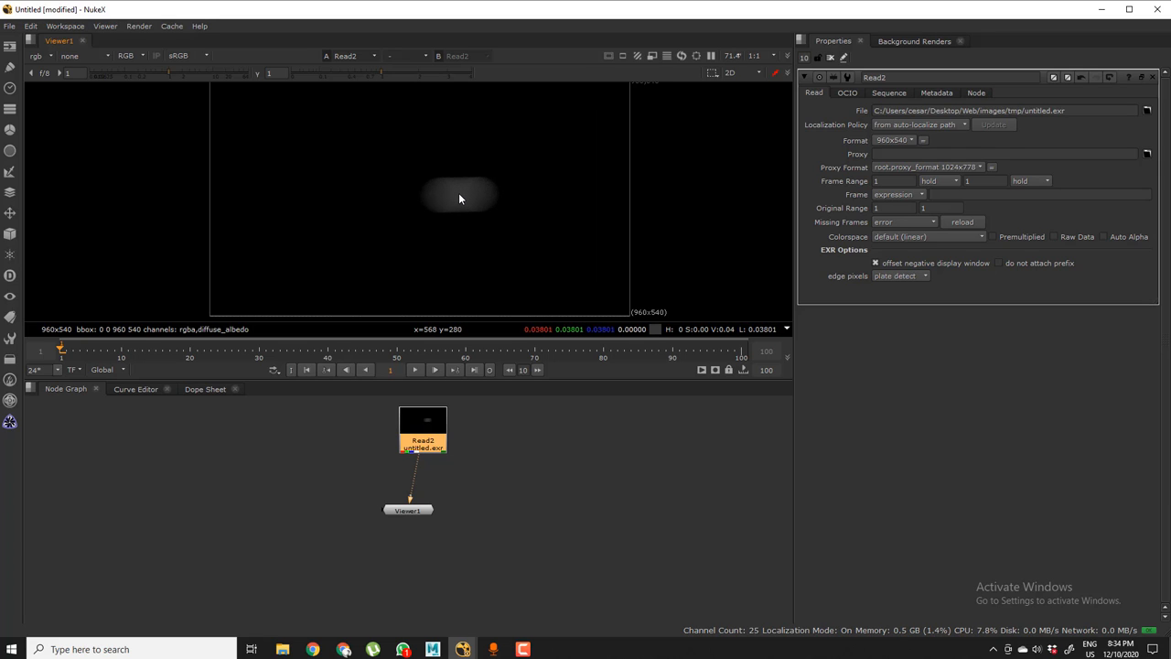
mouse_move(462, 194)
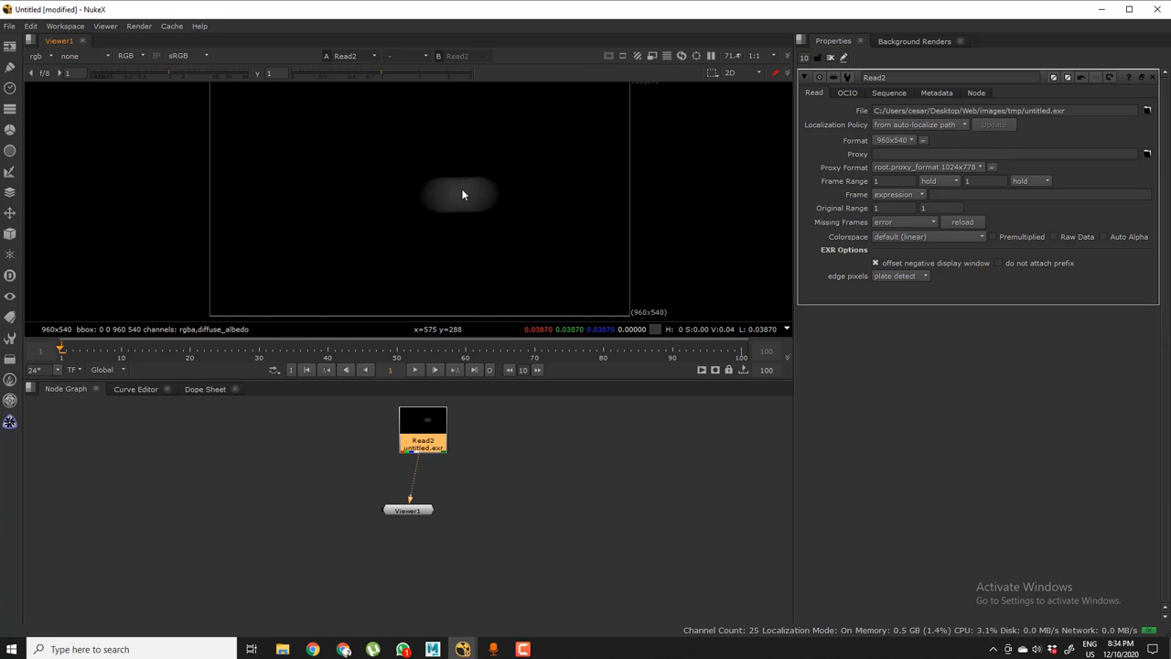
mouse_move(441, 188)
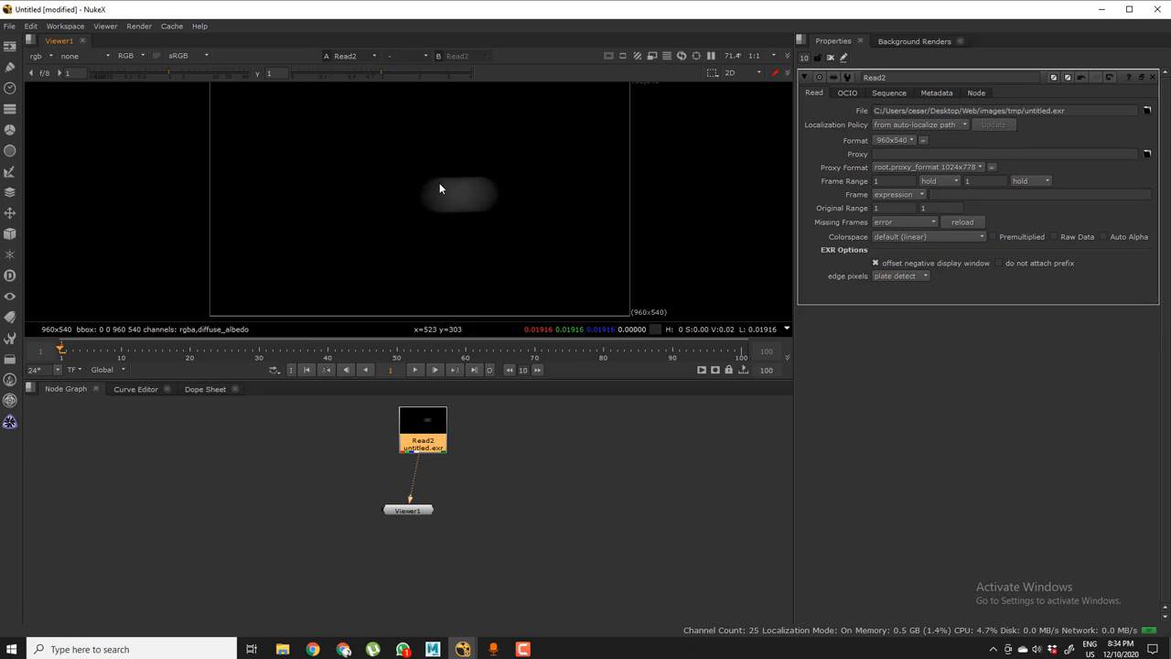